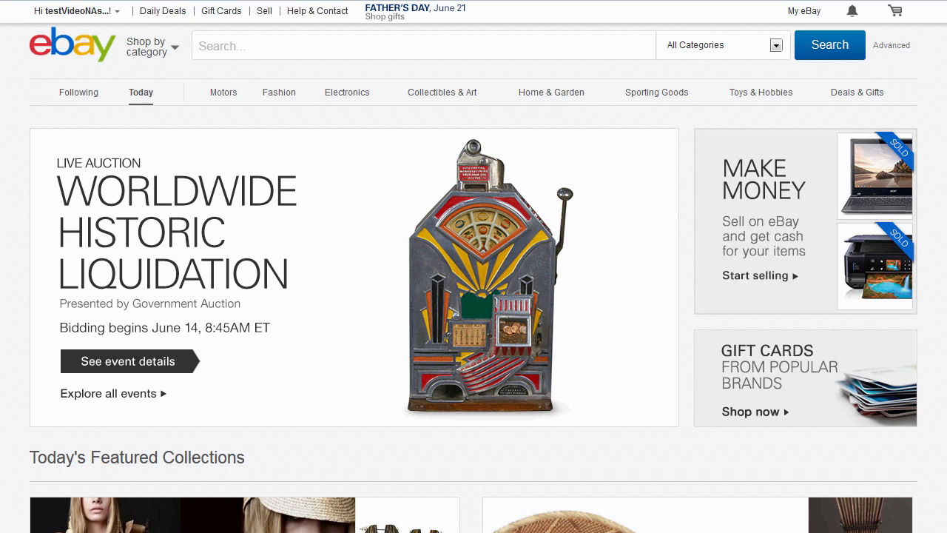
Open the My eBay Summary page from the top menu and scroll down.
click(804, 11)
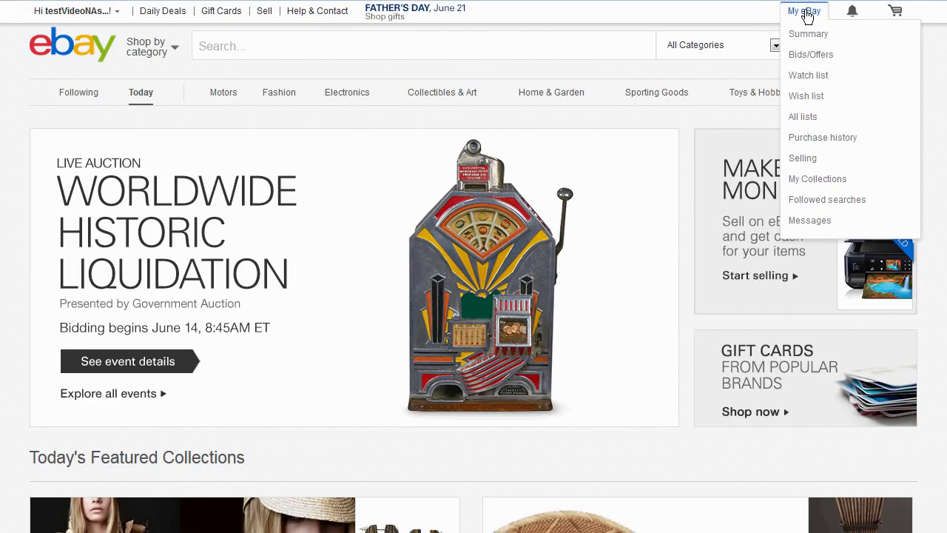
click(807, 33)
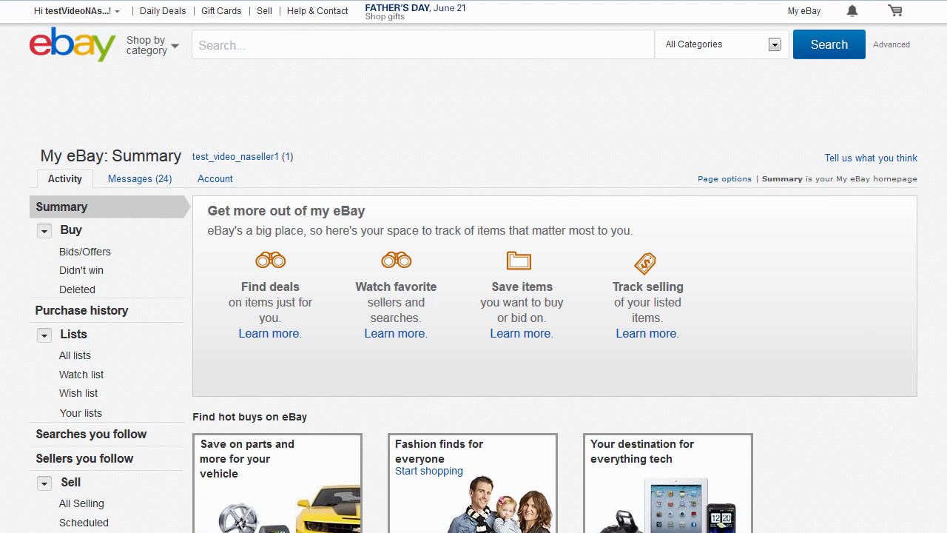
scroll(down, 3)
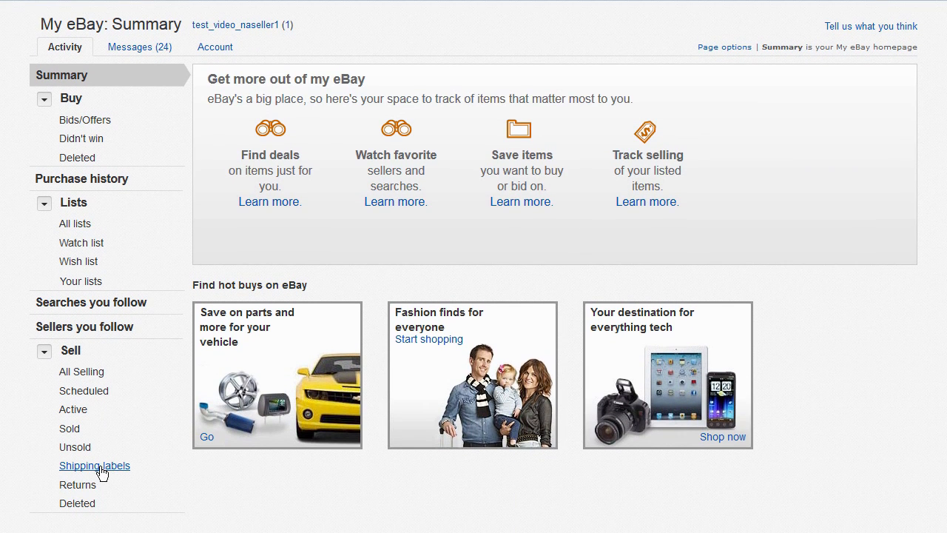
Open Shipping labels under Sell to list the two USPS First Class labels.
click(94, 466)
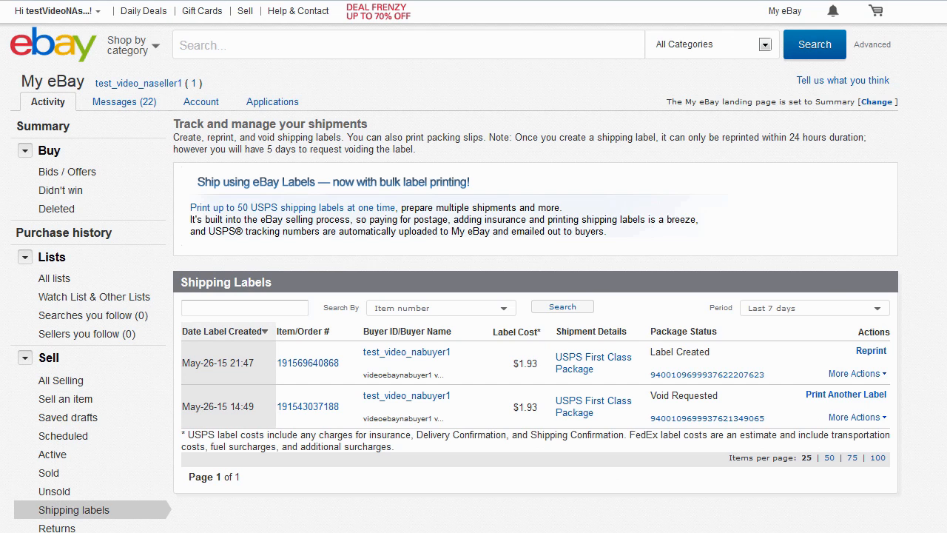
scroll(down, 3)
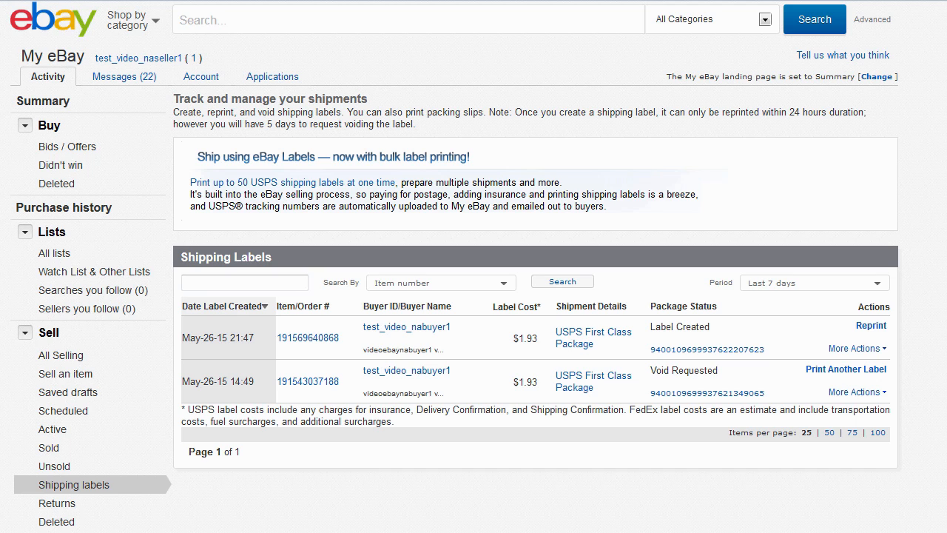
mouse_move(871, 348)
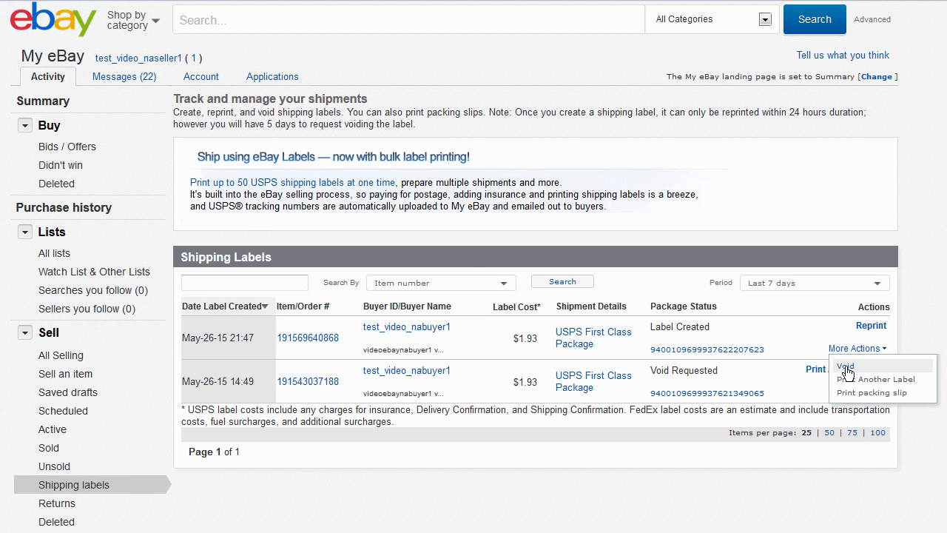
Void the new label with reason Other and message 'Here is a new return label.'.
click(846, 366)
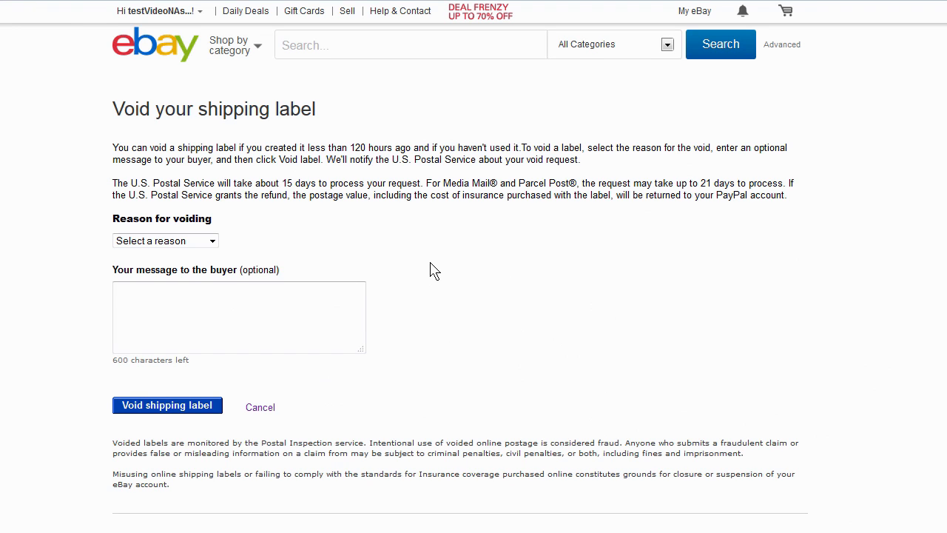
mouse_move(364, 264)
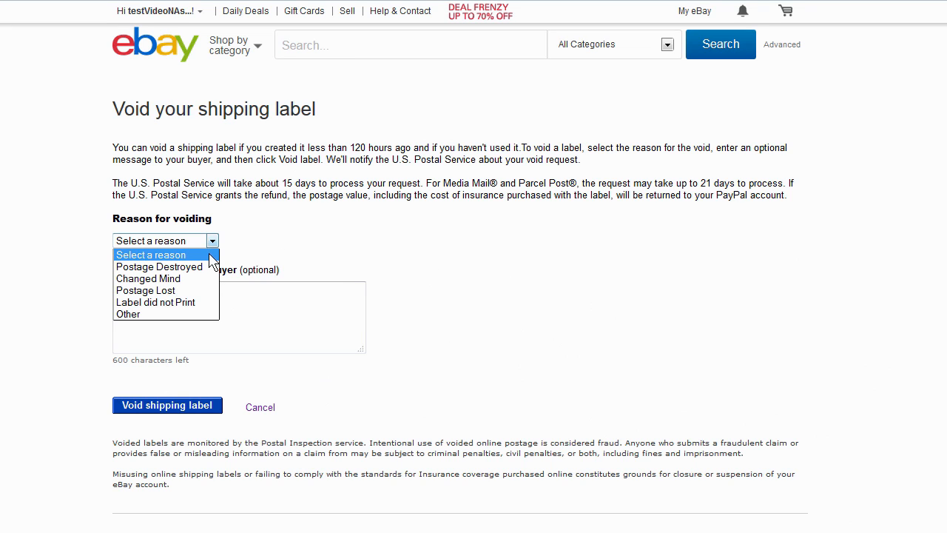
mouse_move(128, 313)
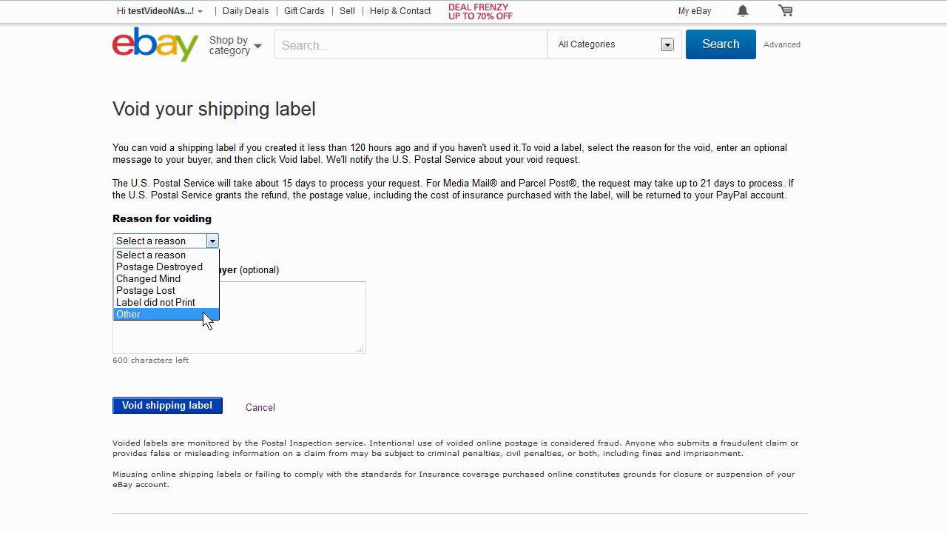
click(128, 313)
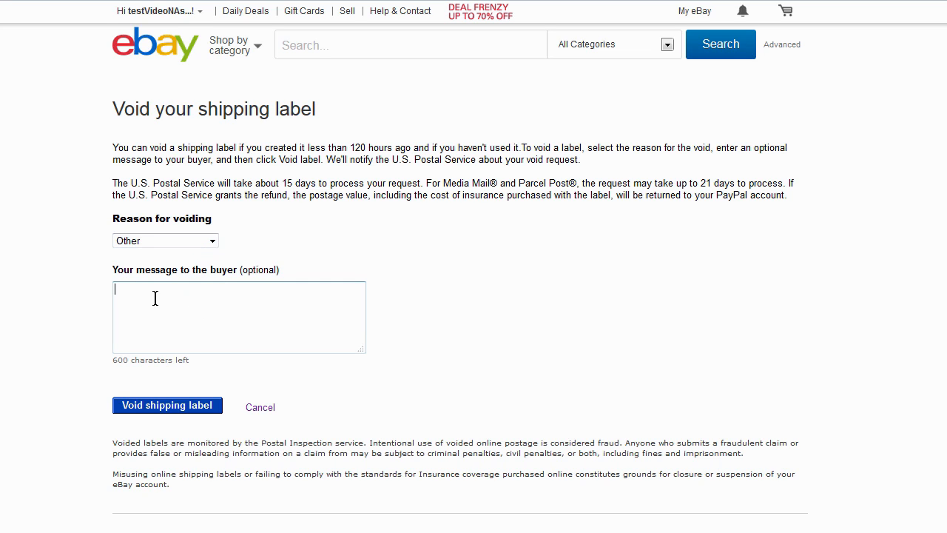
text(Here)
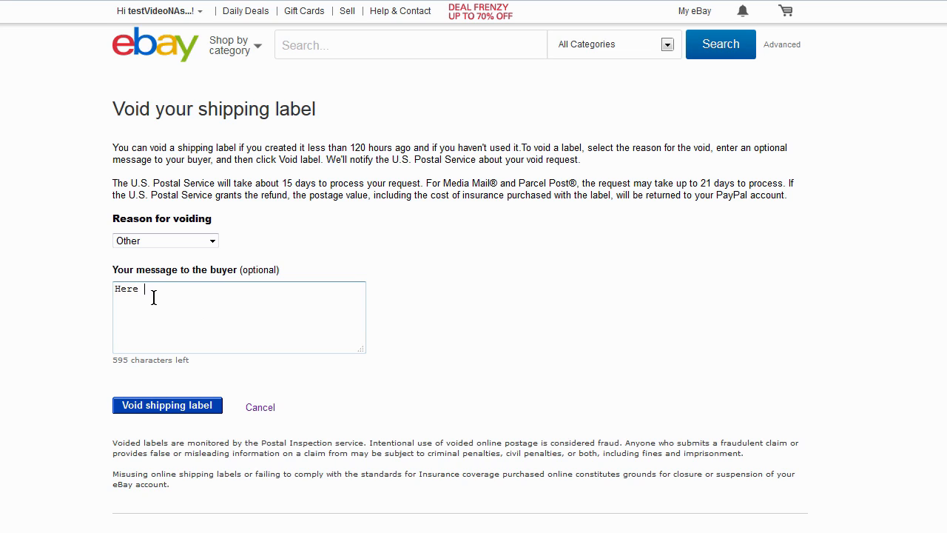
text(is a new)
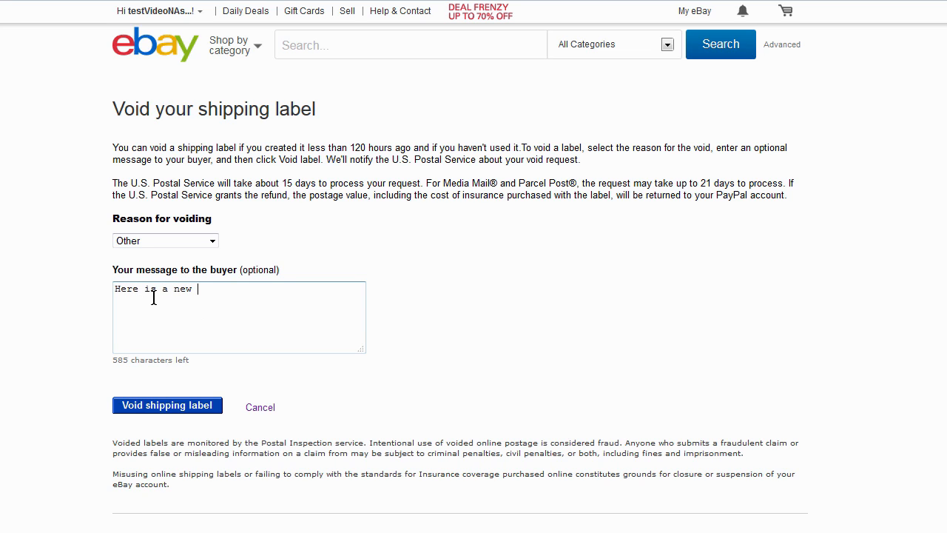
text(return la)
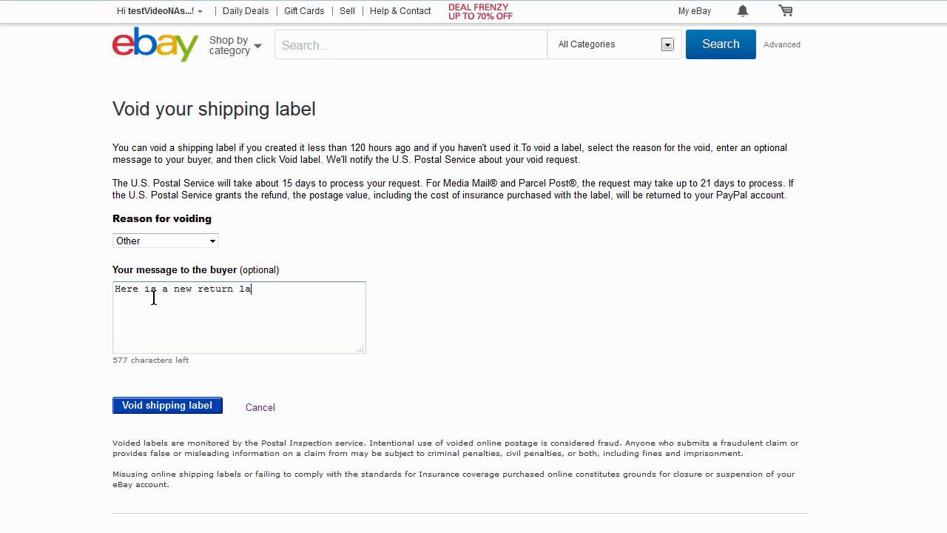
text(bel.)
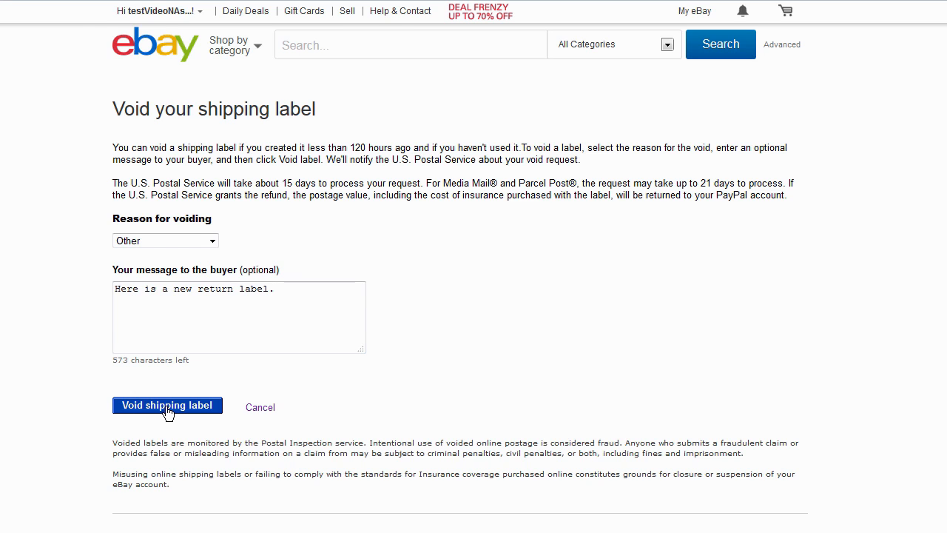
click(167, 405)
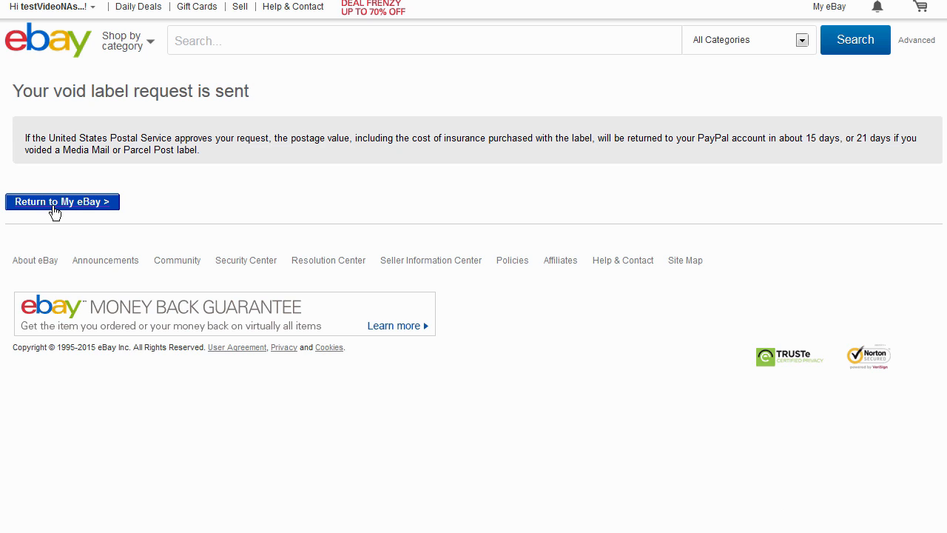
mouse_move(60, 211)
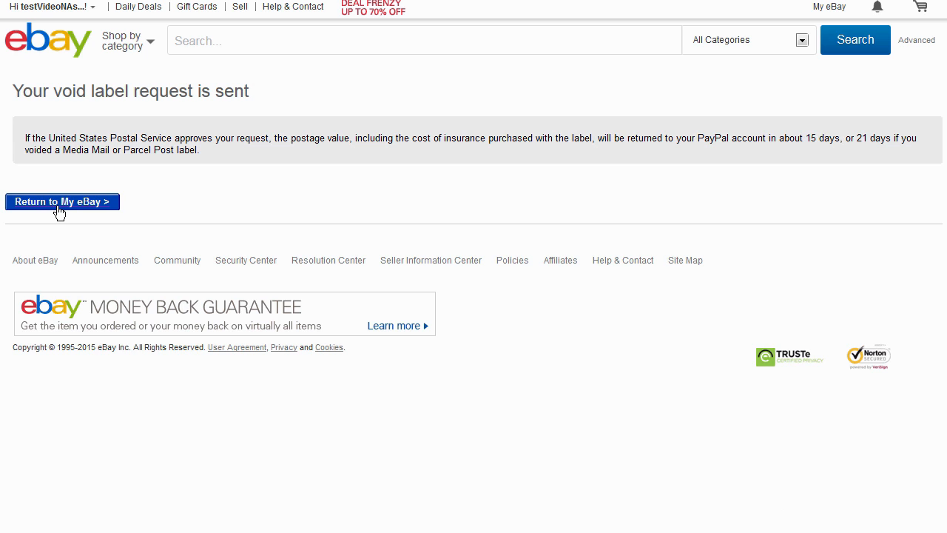
Return to the My eBay Summary page and scroll down.
click(831, 8)
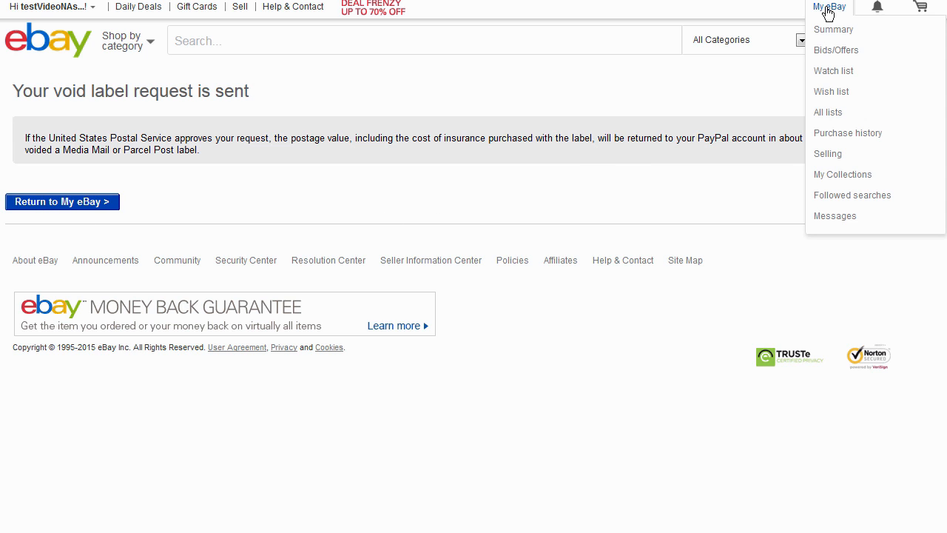
click(833, 30)
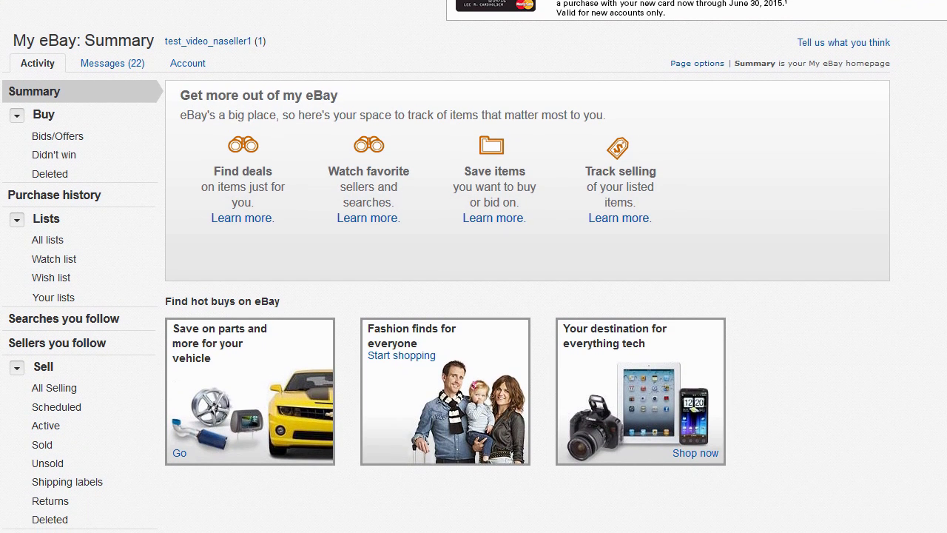
scroll(down, 3)
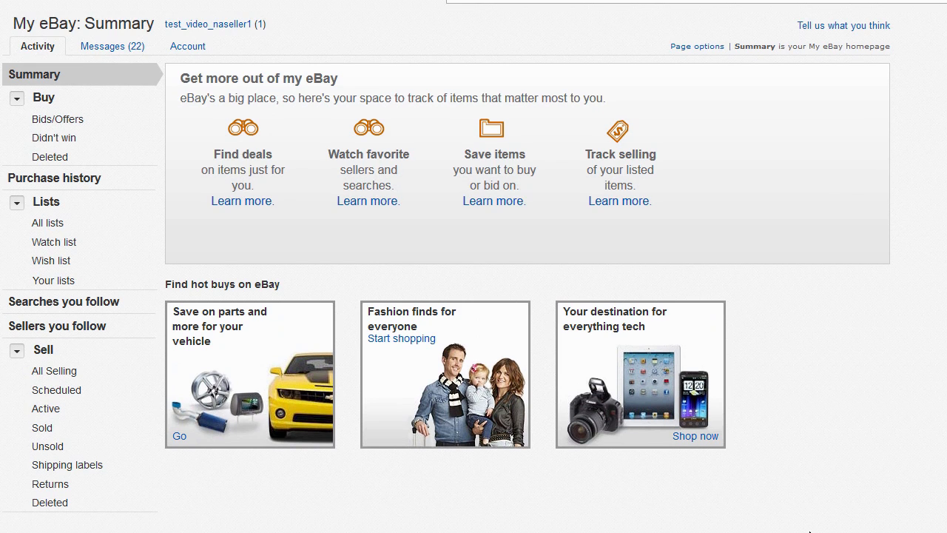
mouse_move(67, 464)
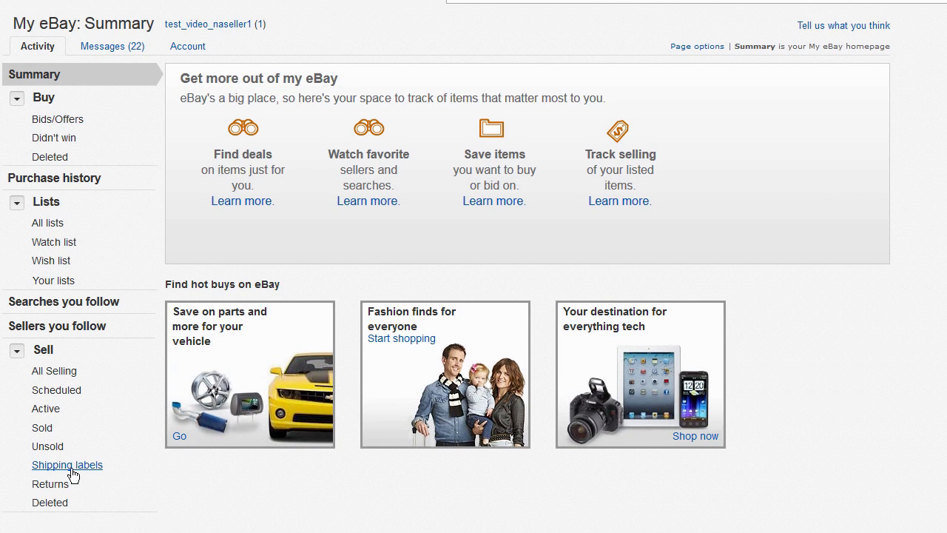
Open Shipping labels again to see both labels marked Void Requested.
click(67, 465)
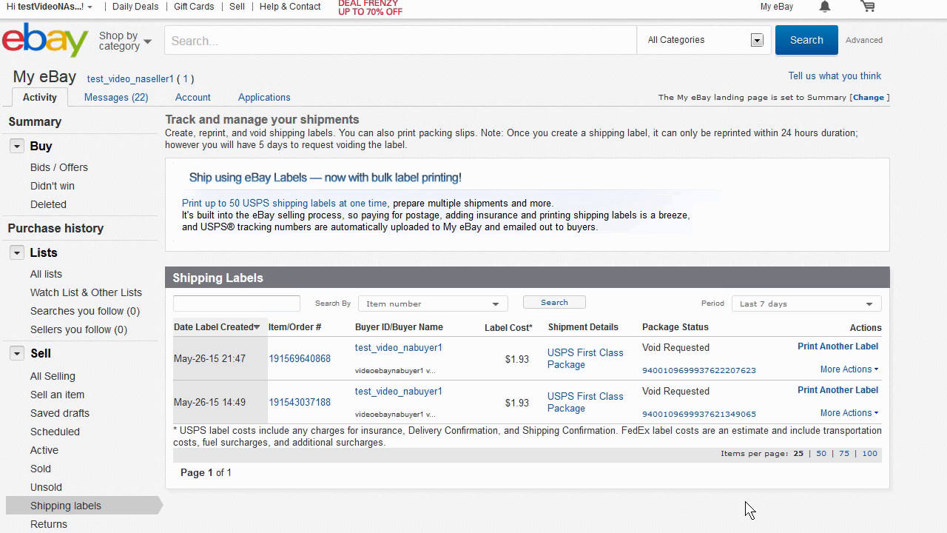
mouse_move(782, 504)
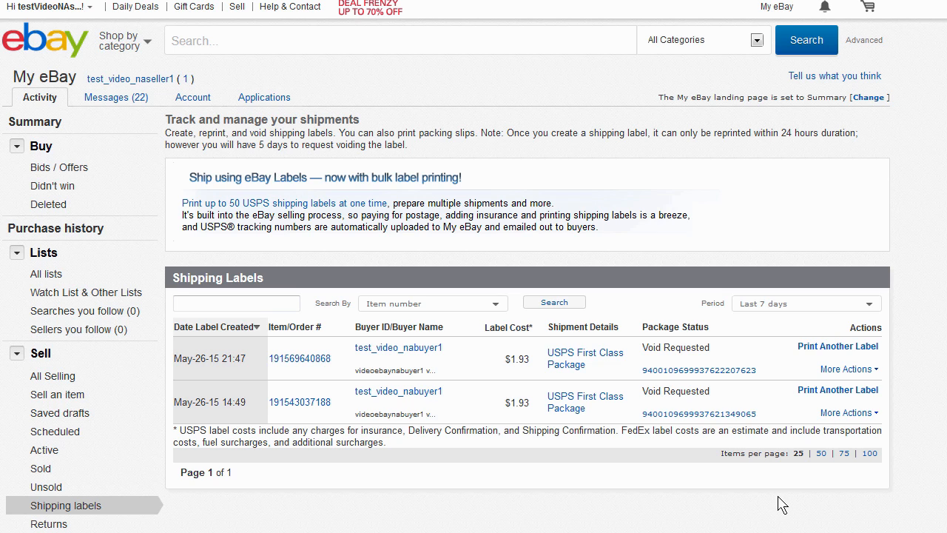
mouse_move(838, 346)
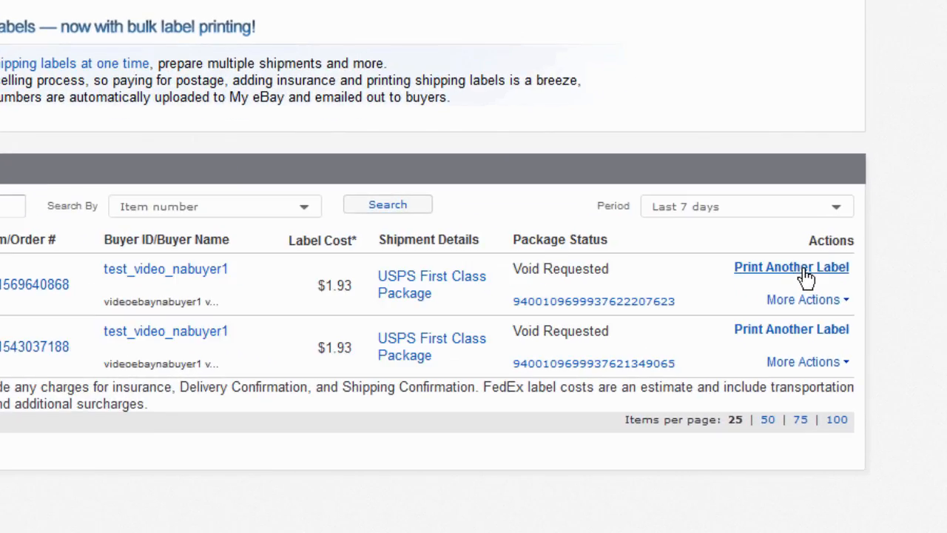
Print another label, review package details, and purchase $1.93 USPS First Class postage.
click(793, 268)
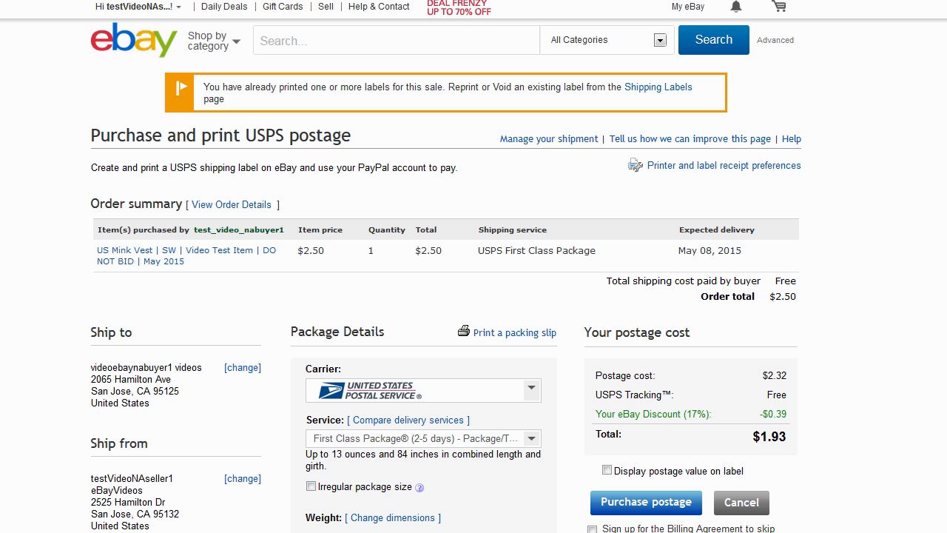
scroll(down, 3)
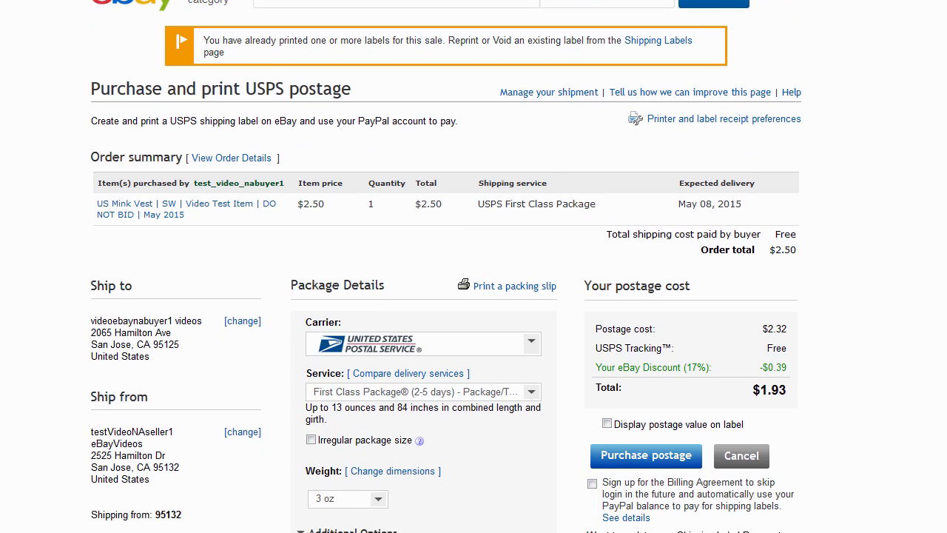
scroll(down, 3)
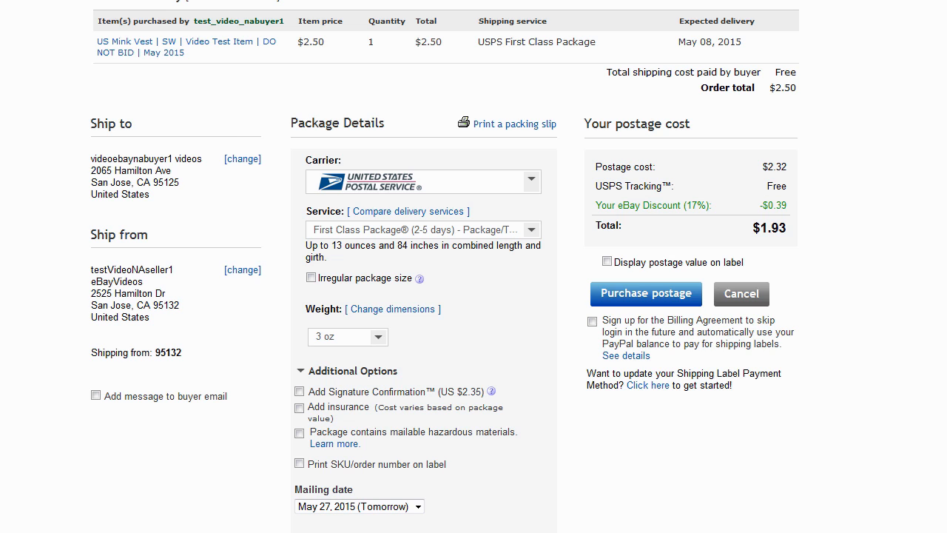
mouse_move(656, 304)
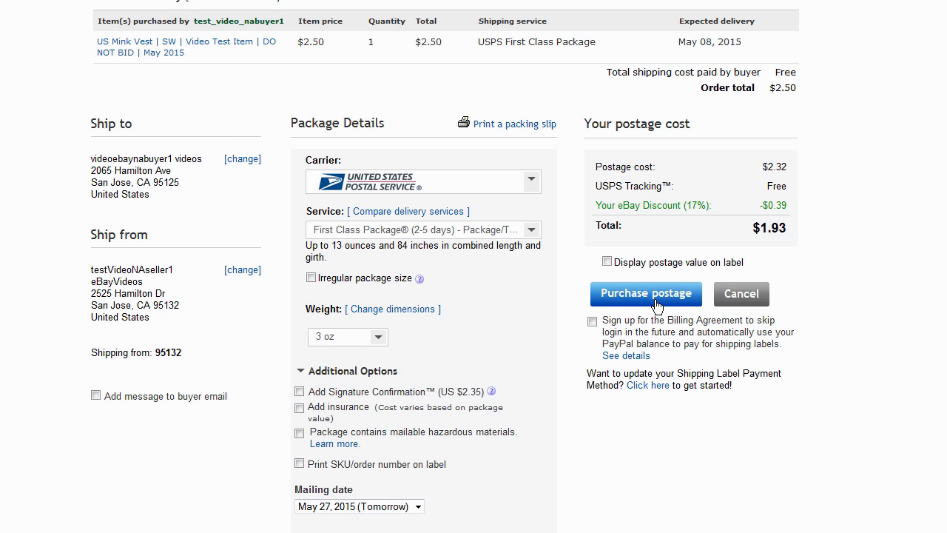
click(646, 293)
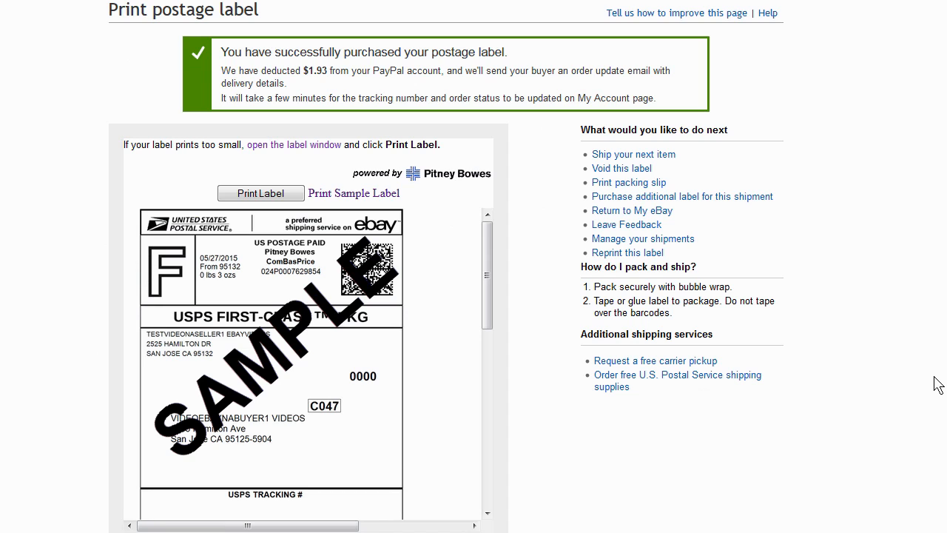